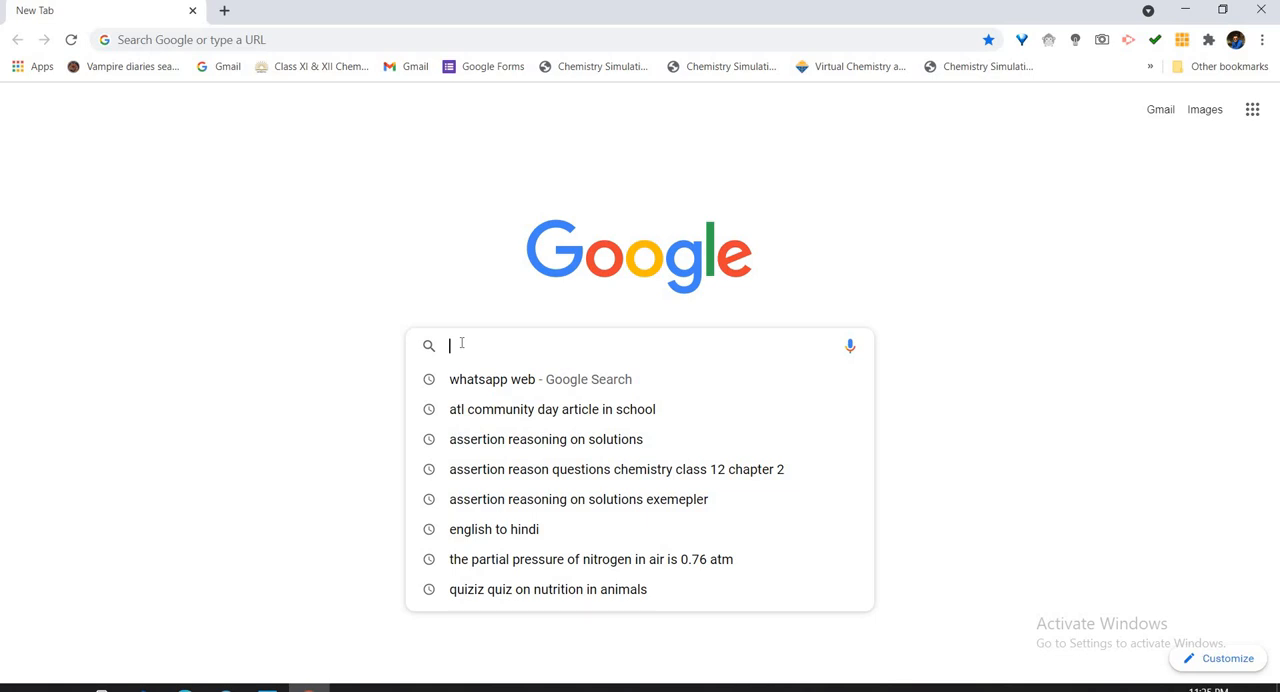
Step: Search Google for 'cbse training portal'
type("cbse training portal")
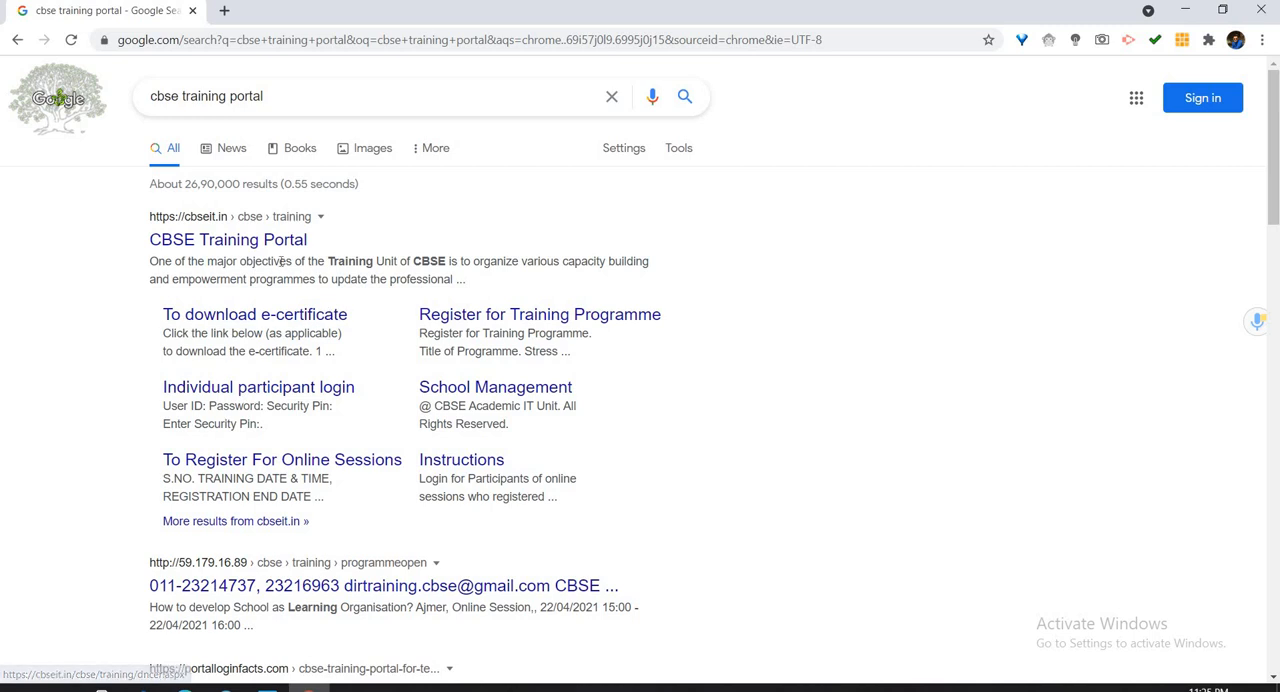
mouse_move(228, 239)
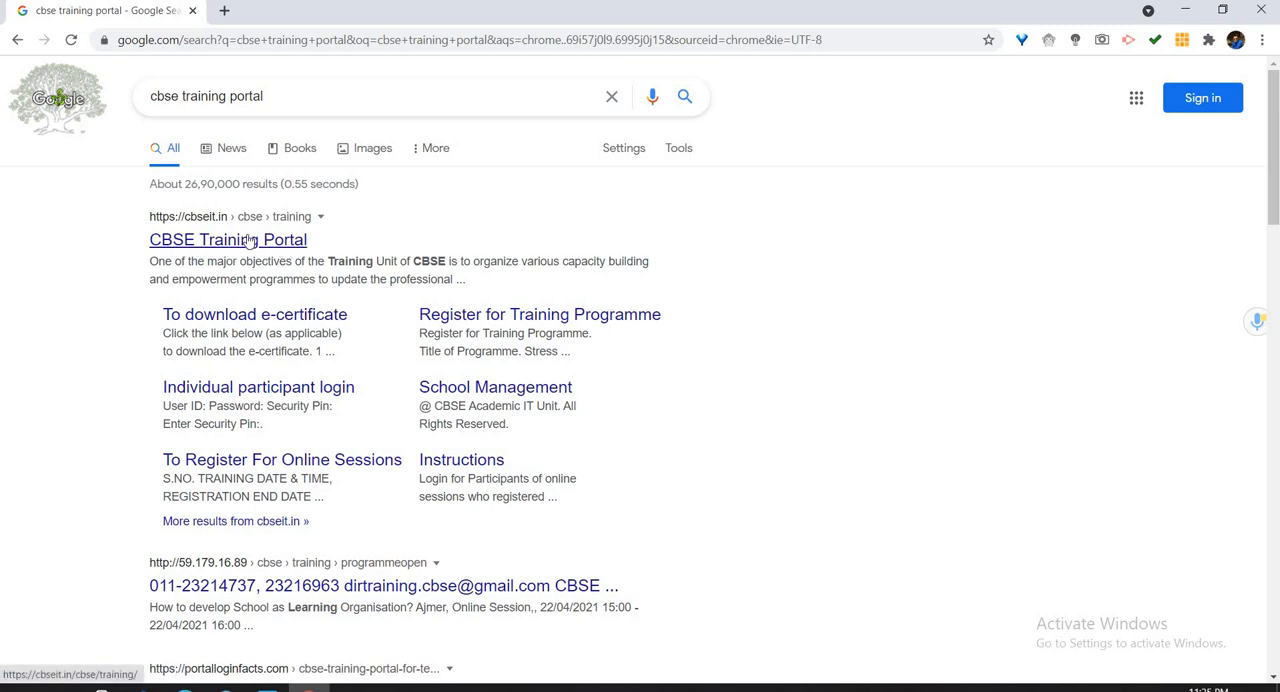
mouse_move(290, 234)
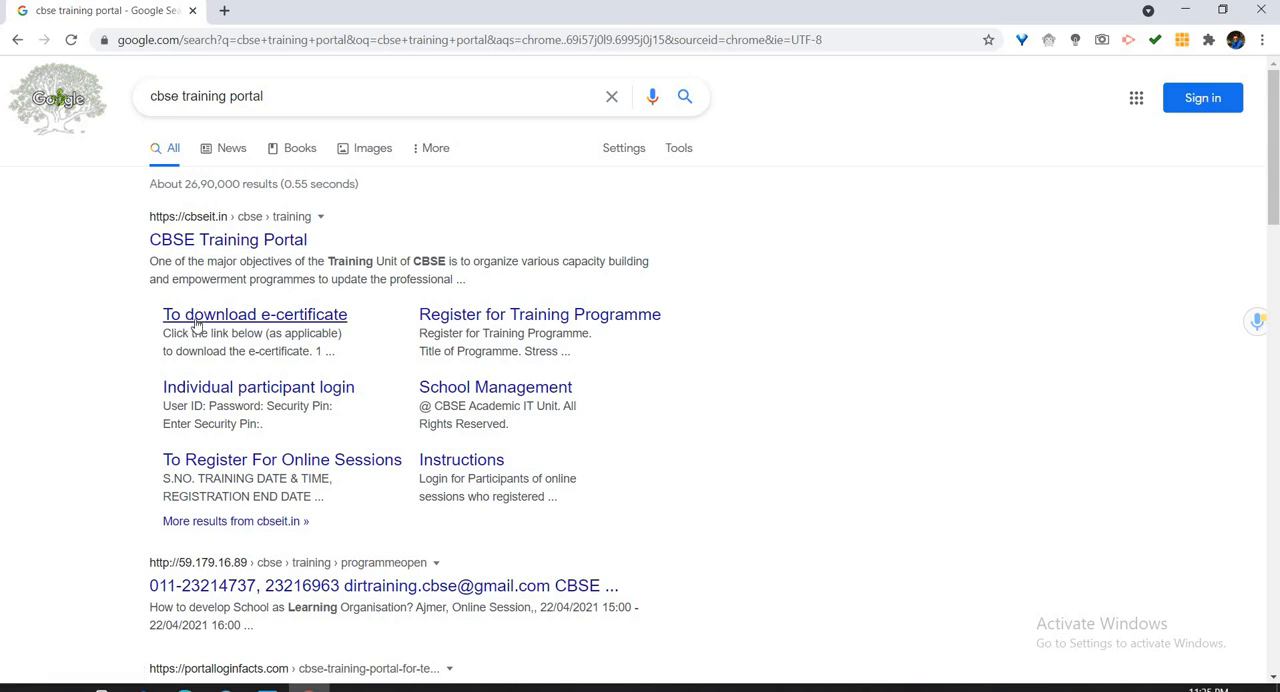
mouse_move(295, 320)
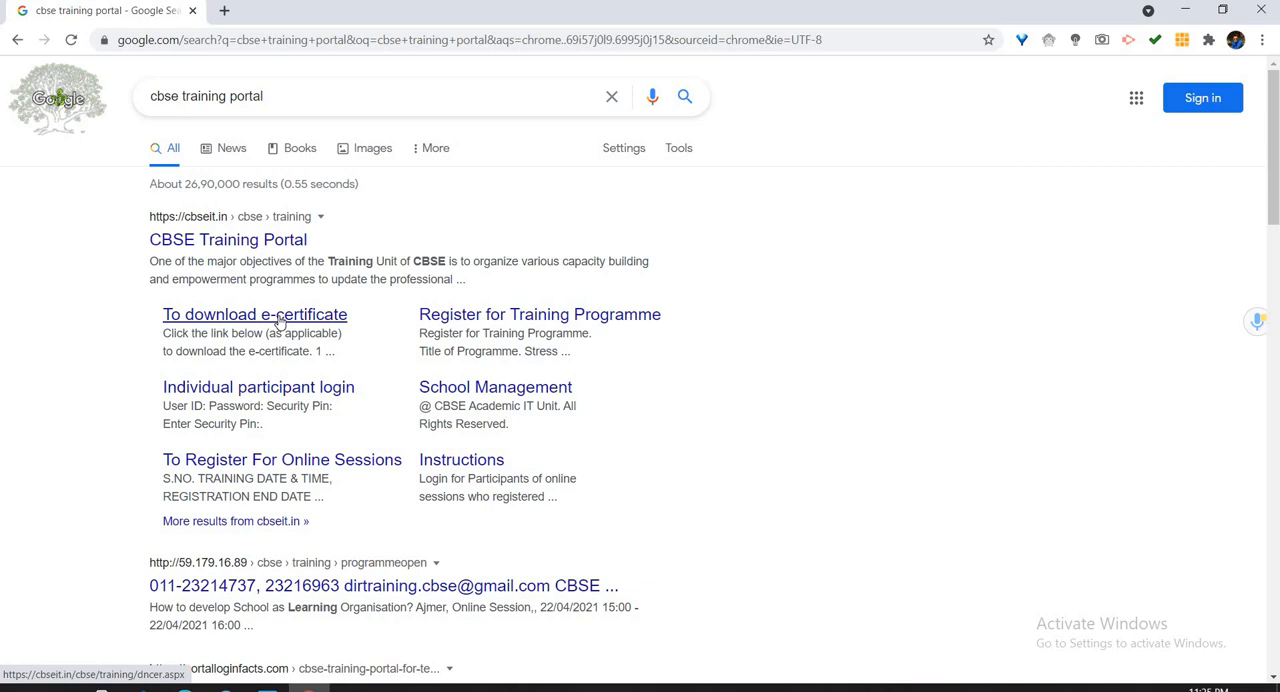
Step: Follow the 'To download e-certificate' sitelink from the search results
left_click(255, 314)
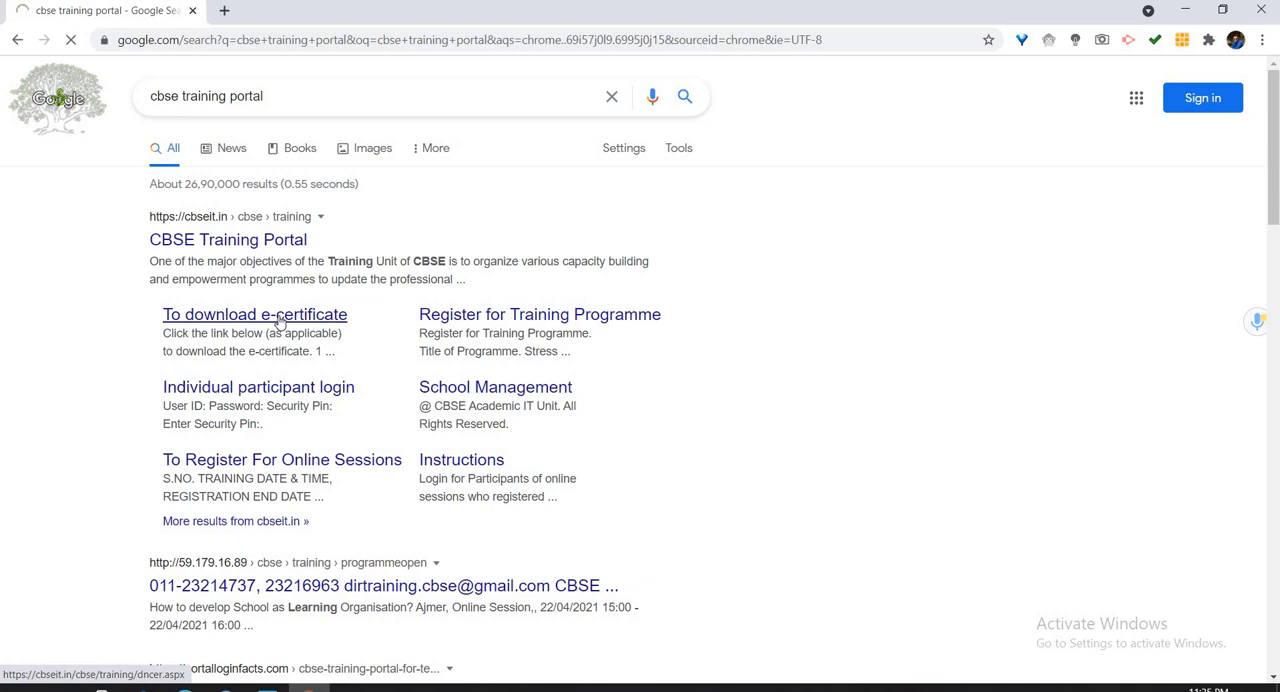
left_click(254, 314)
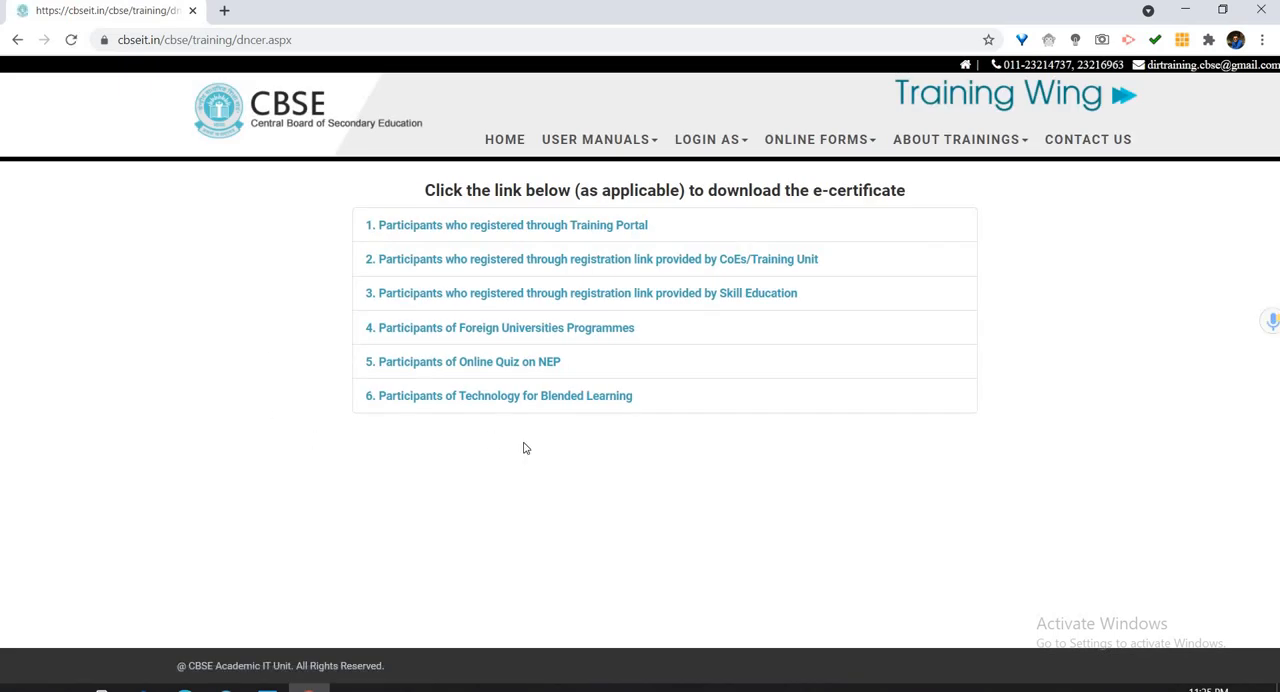
mouse_move(521, 414)
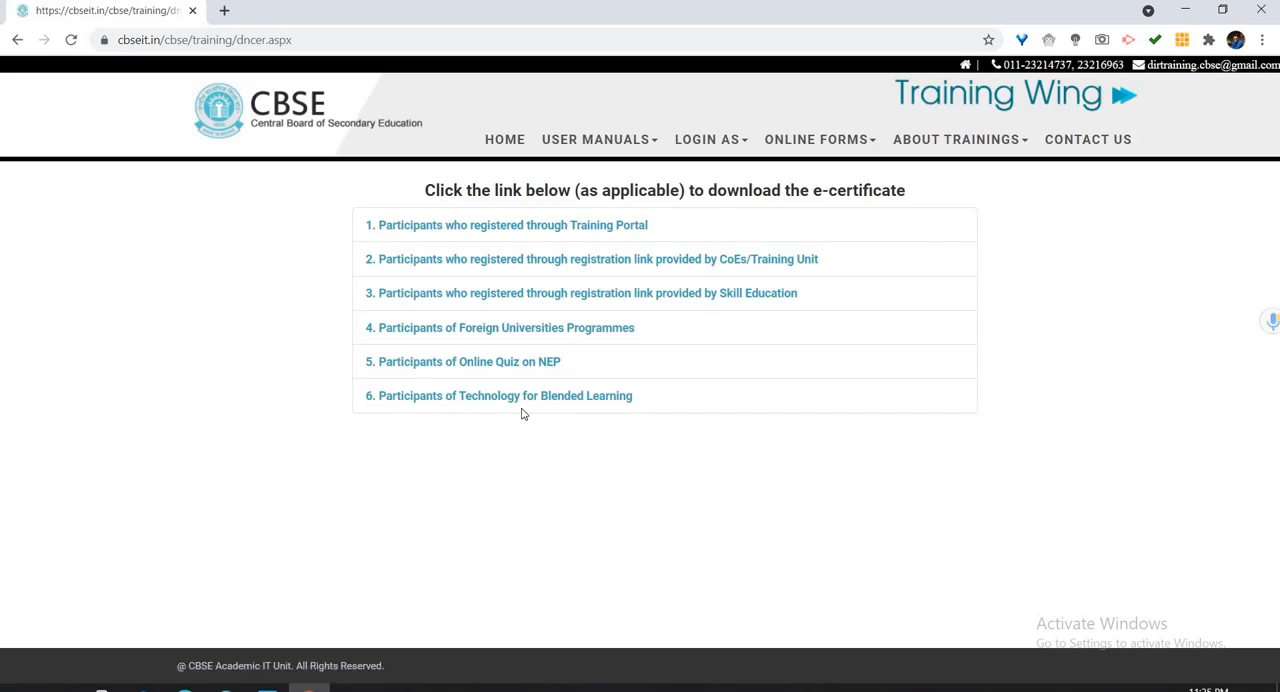
mouse_move(523, 388)
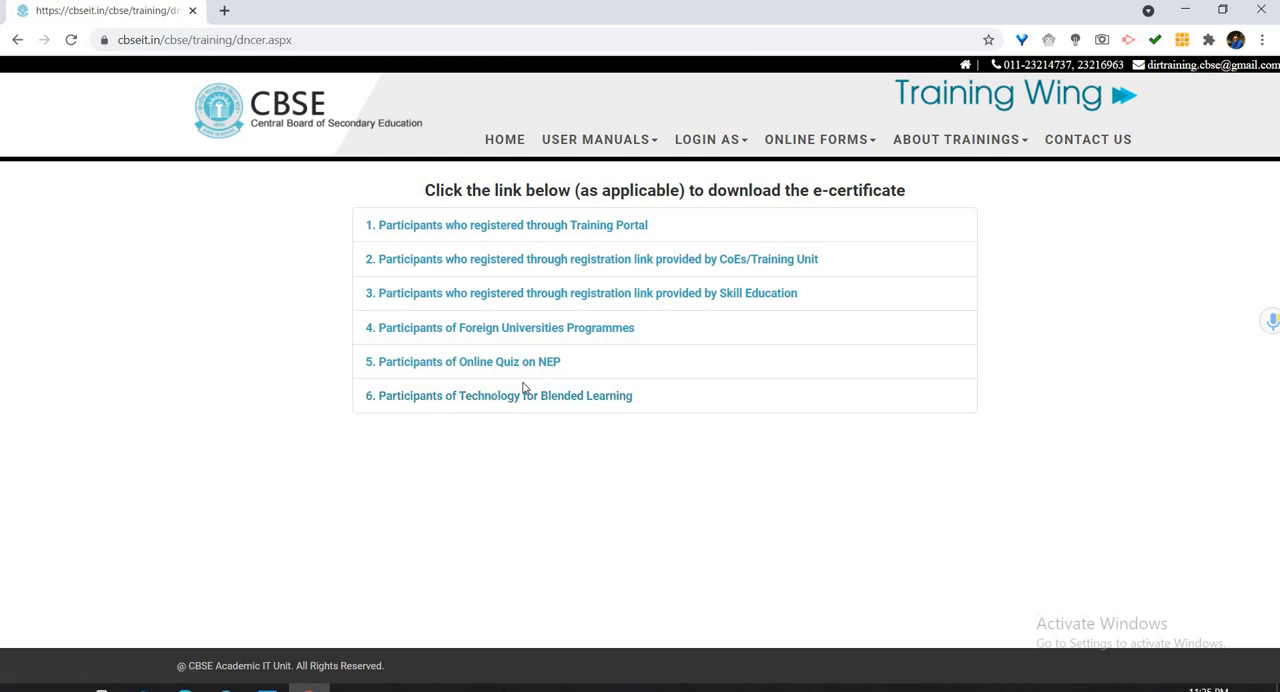
mouse_move(428, 363)
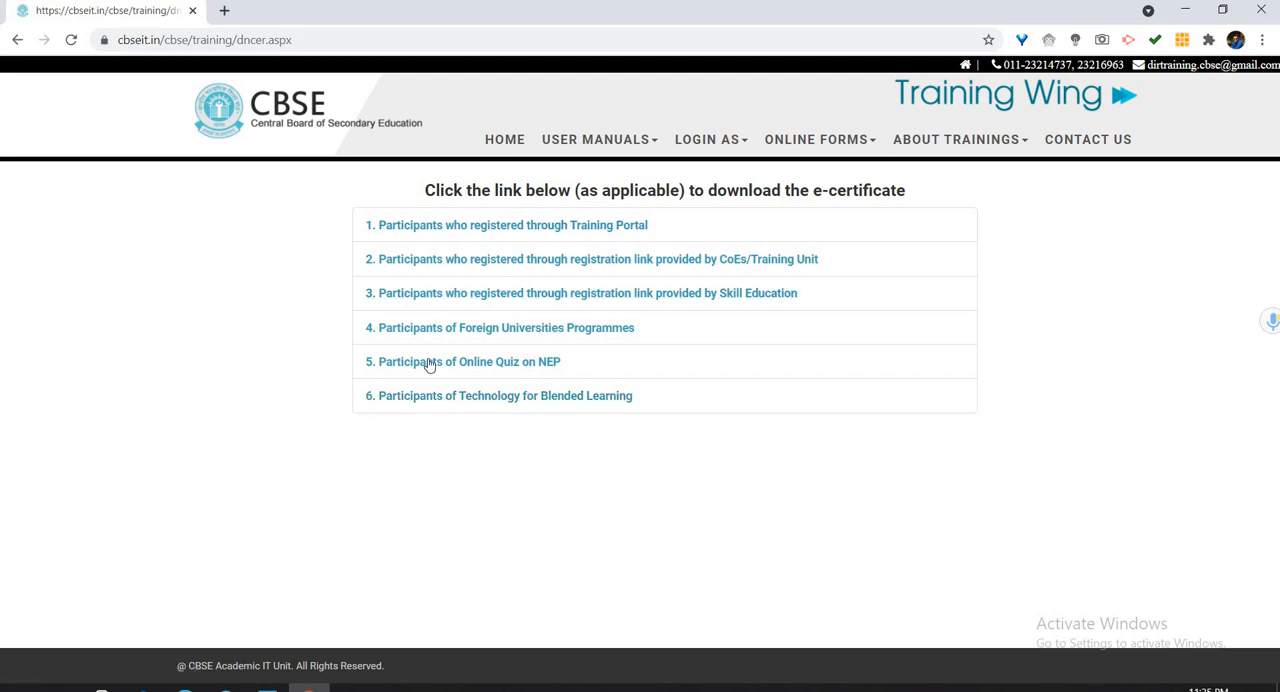
mouse_move(461, 422)
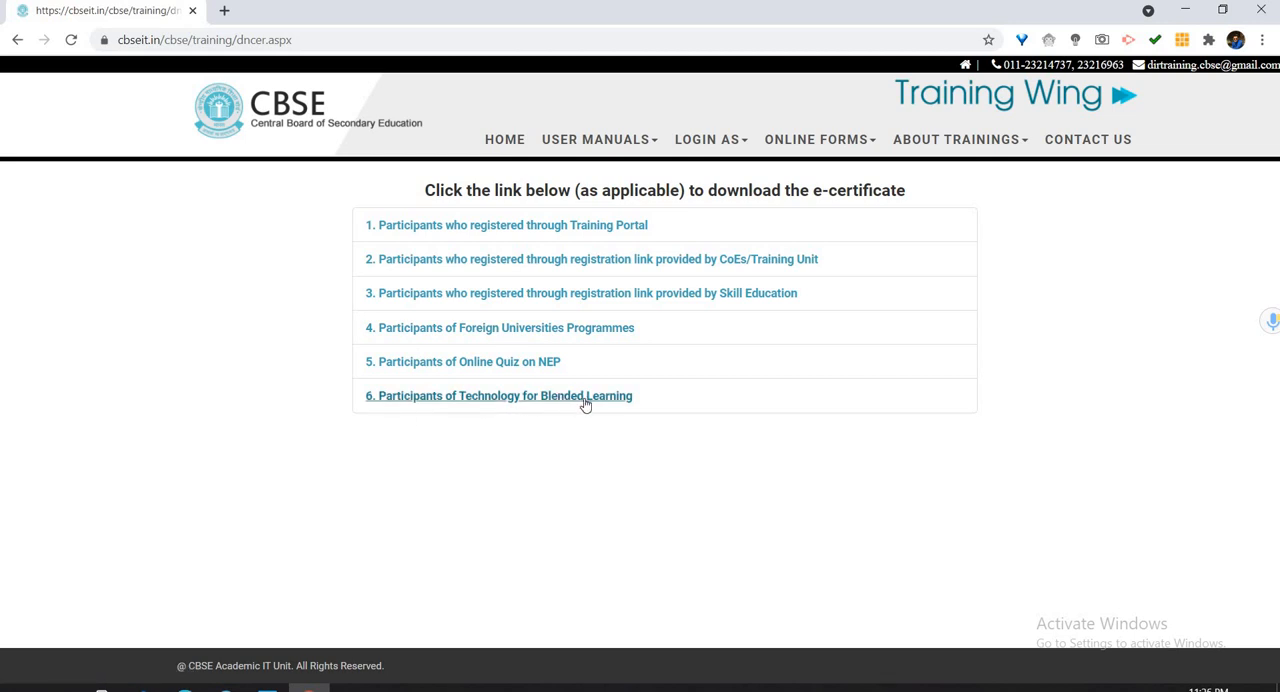
mouse_move(368, 462)
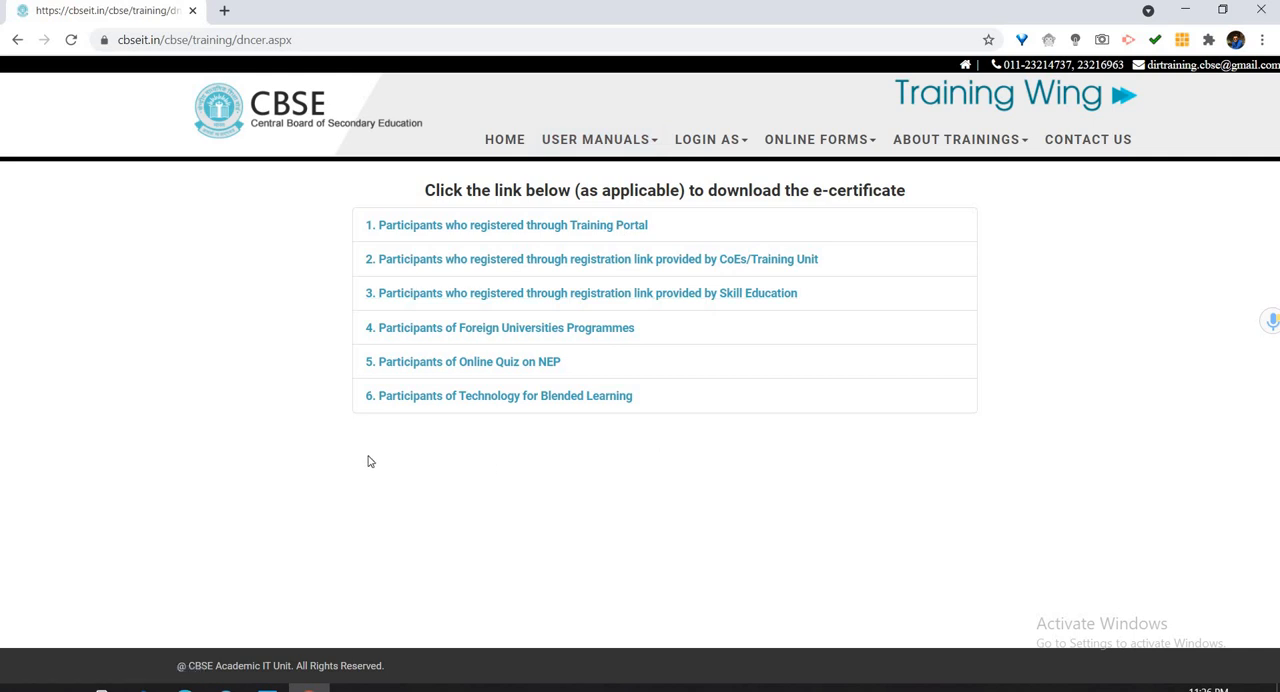
mouse_move(499, 395)
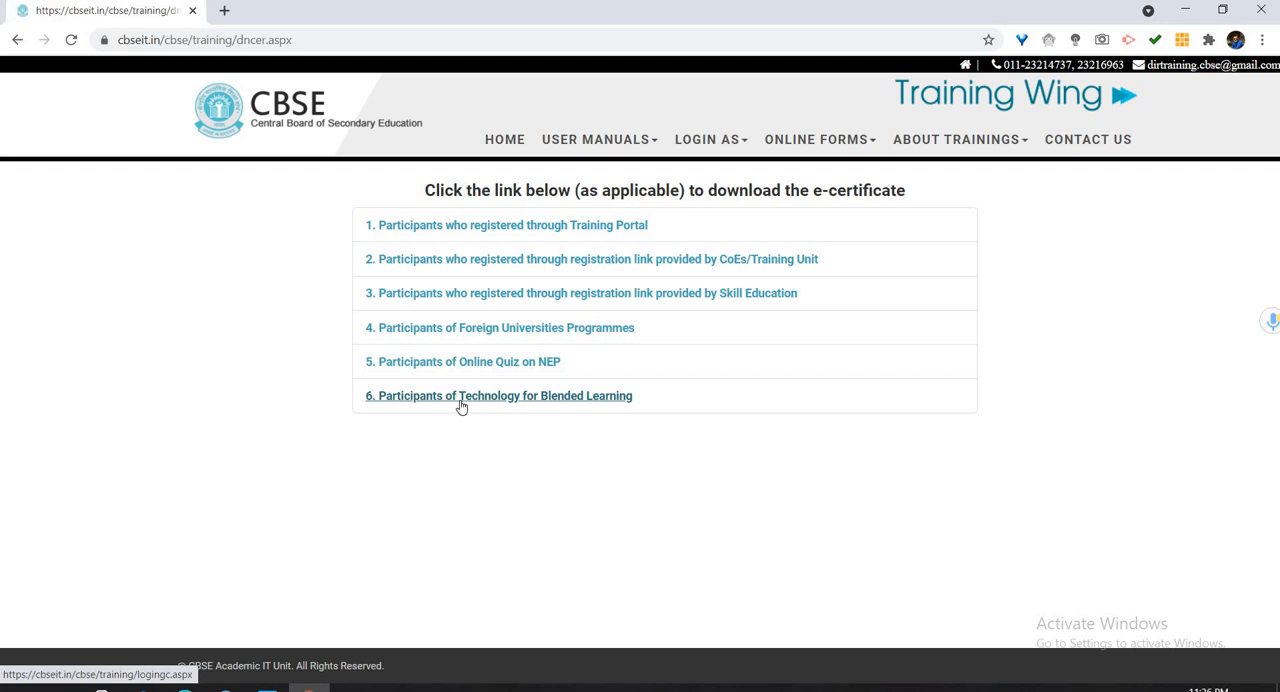
mouse_move(493, 402)
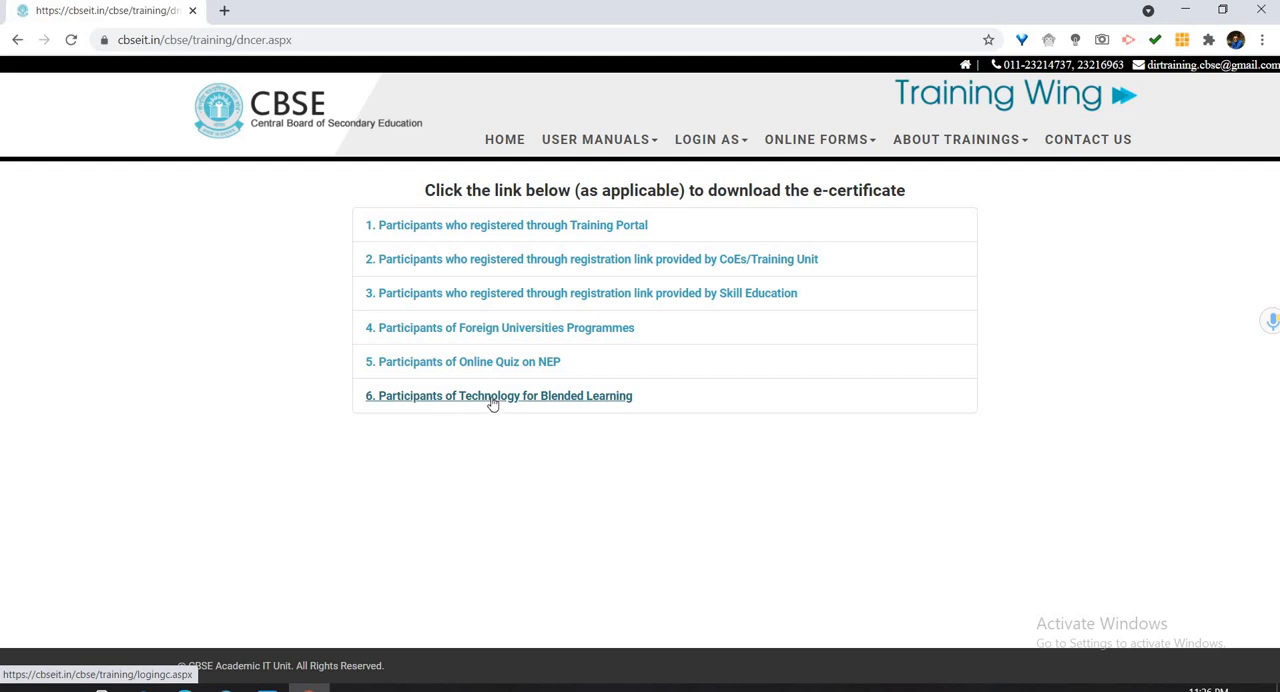
Step: Choose the Technology for Blended Learning login and enter the participant's cbsedigitaledu.in email
left_click(497, 395)
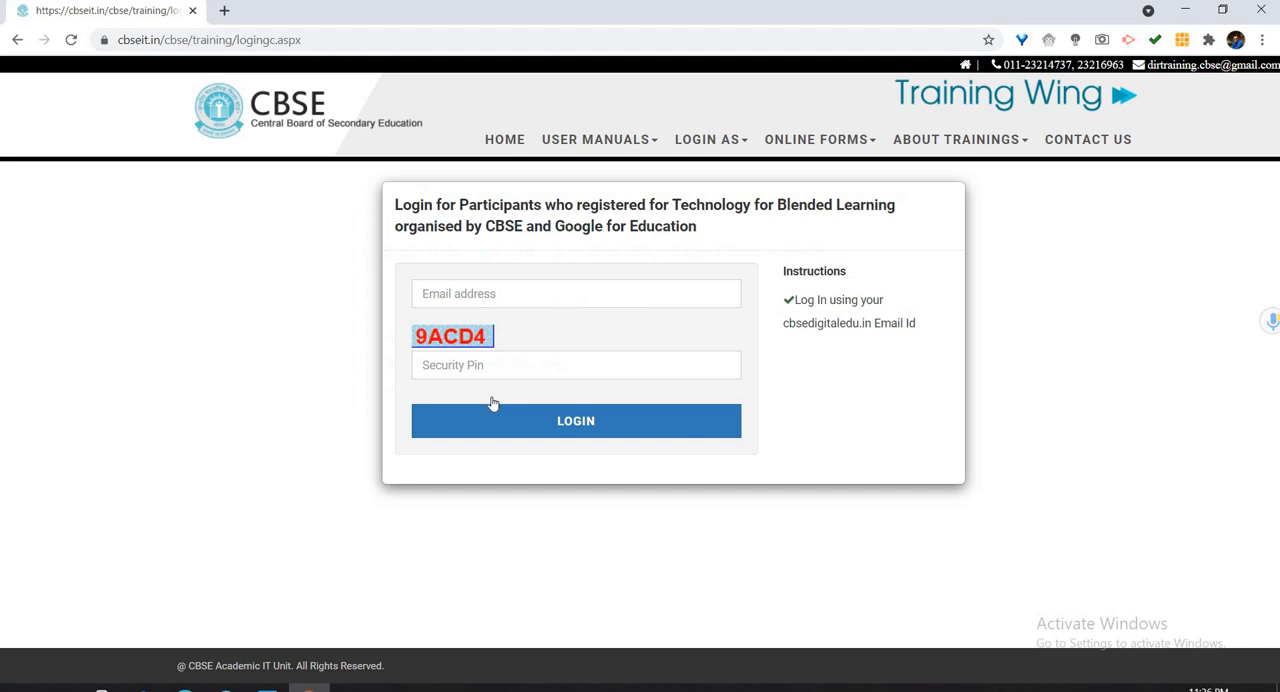
left_click(575, 293)
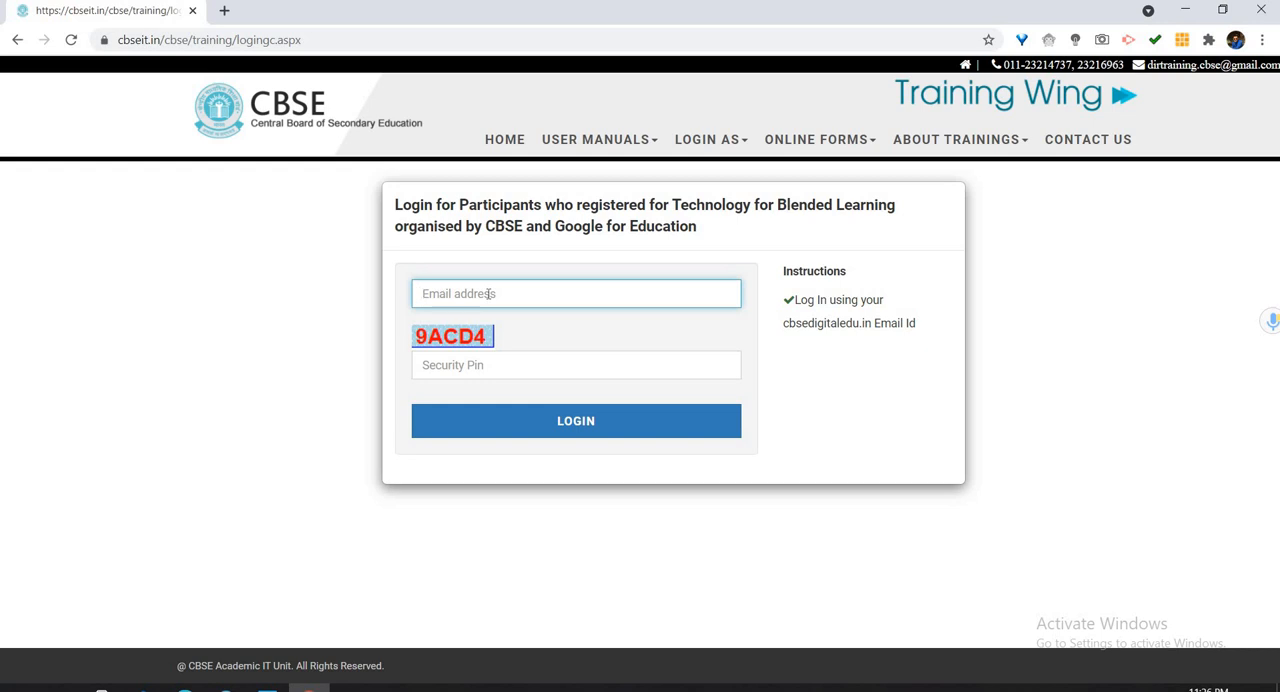
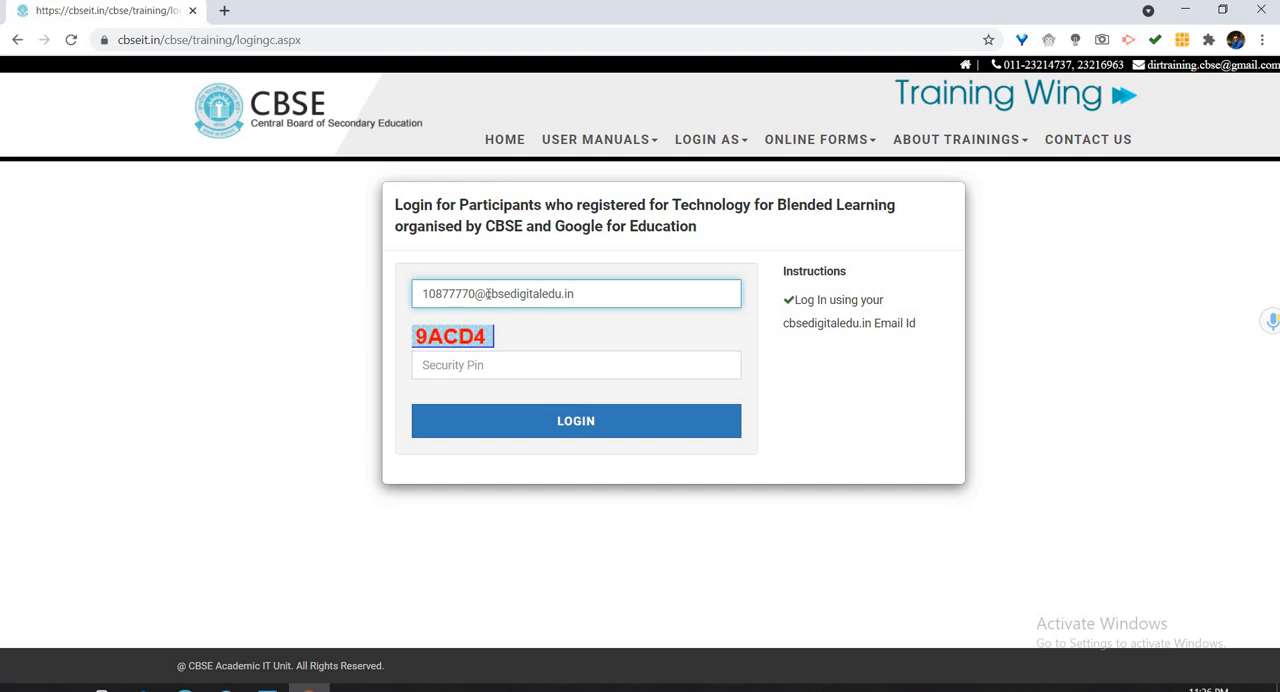
left_click(575, 364)
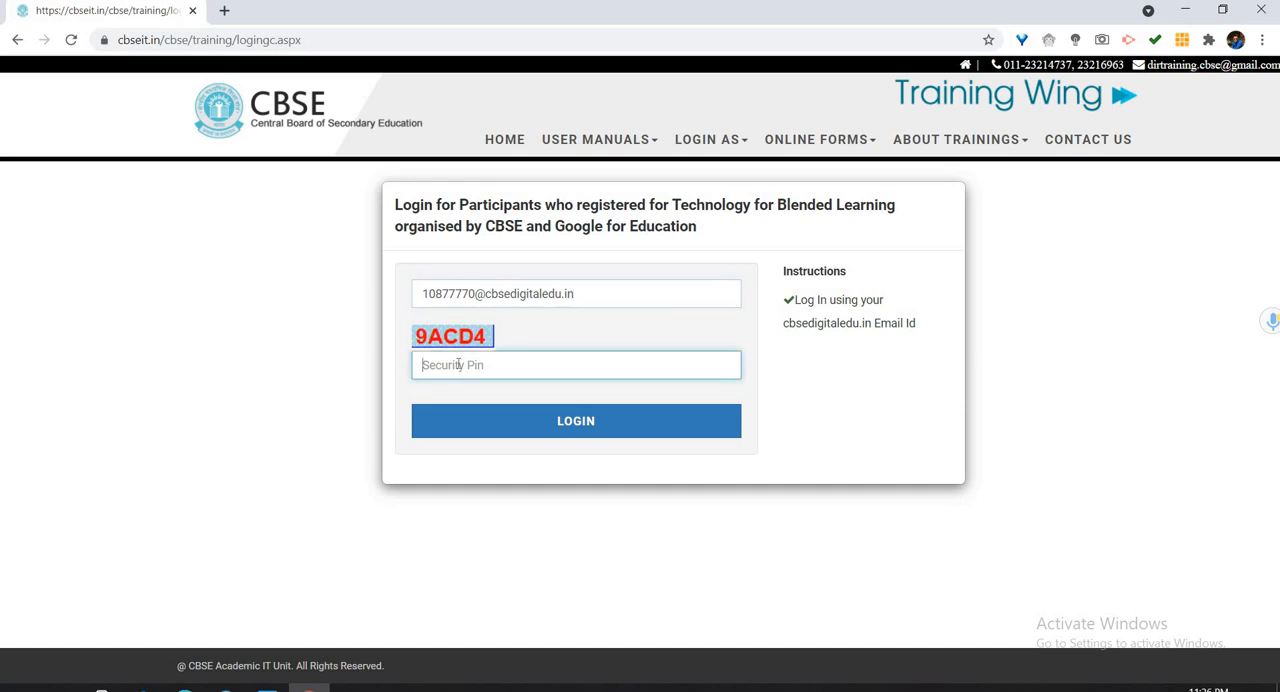
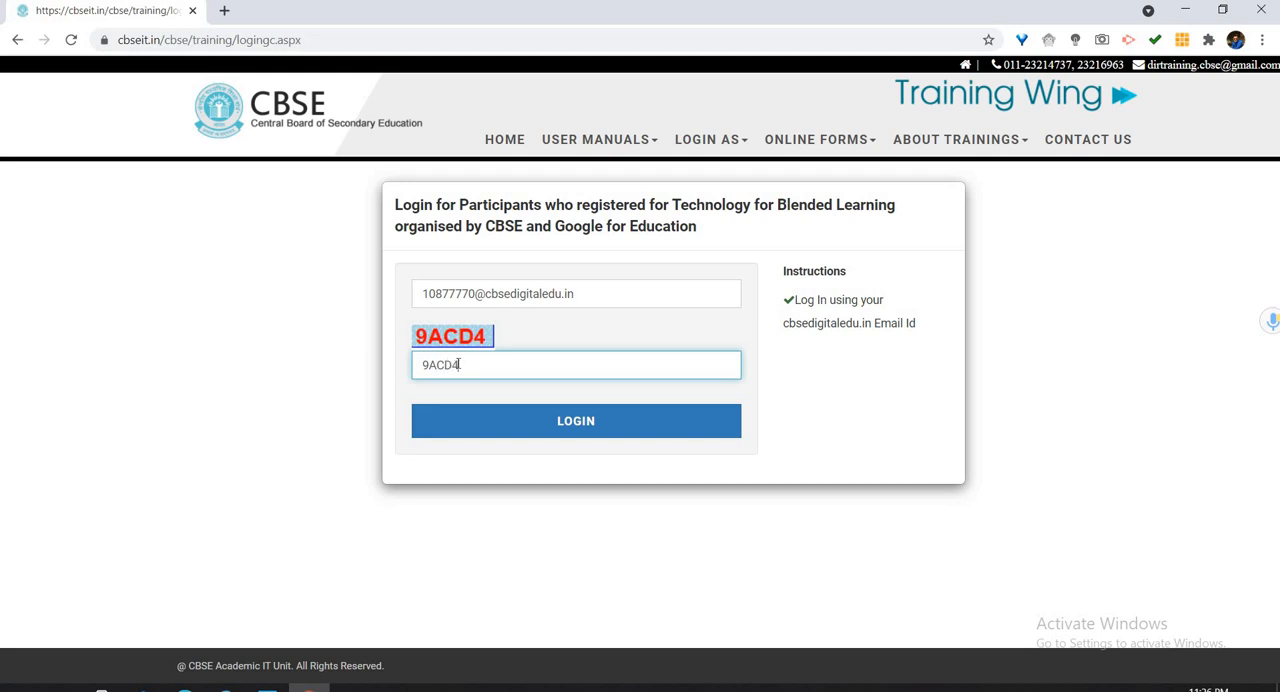
mouse_move(546, 430)
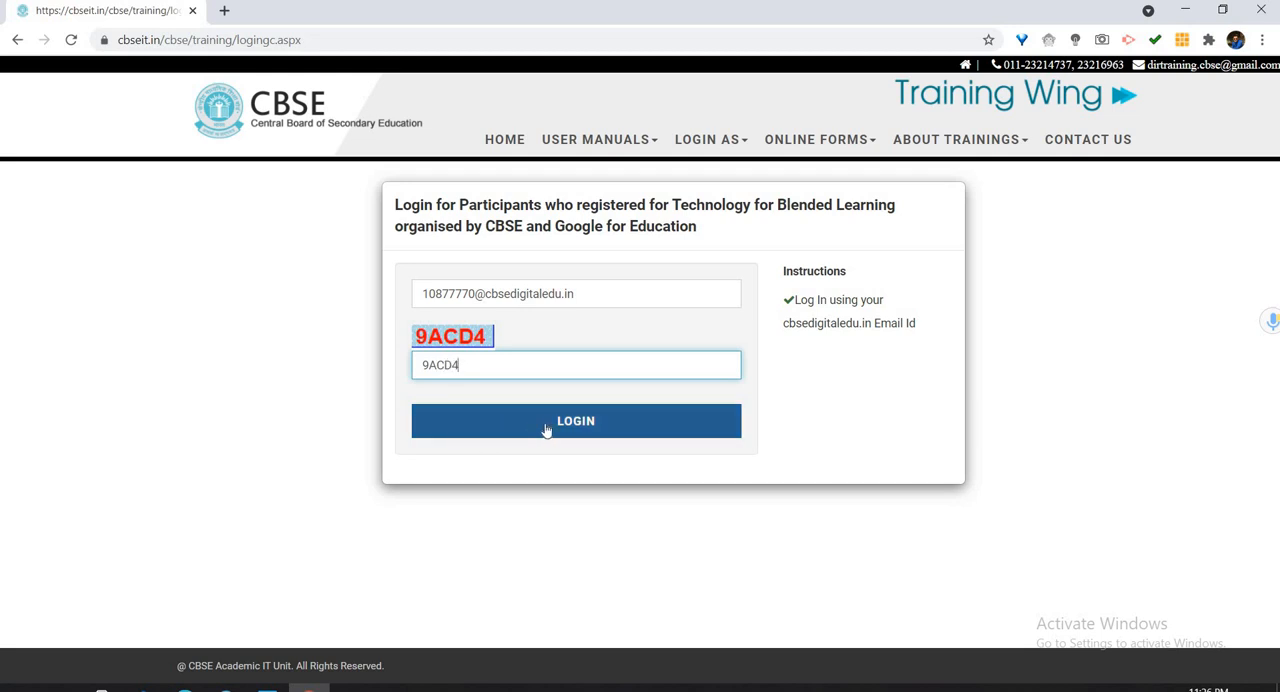
Step: Log in and download the attended session's certificate as 34295.pdf
left_click(575, 420)
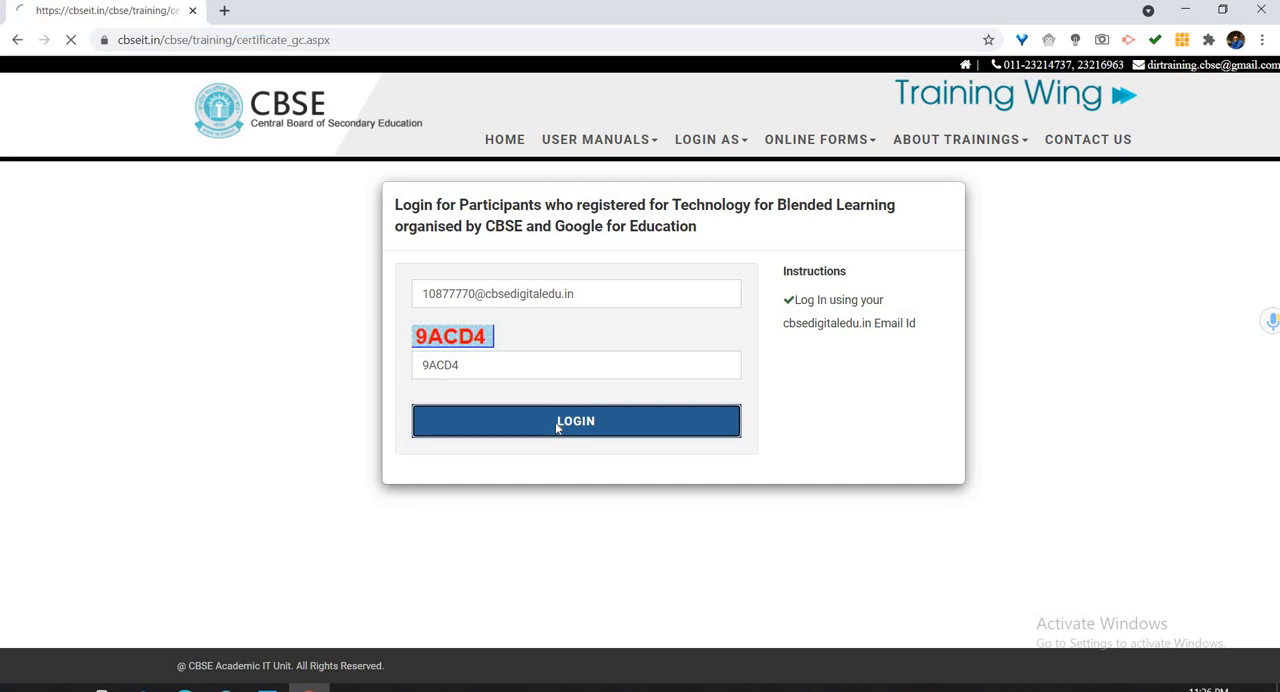
left_click(575, 420)
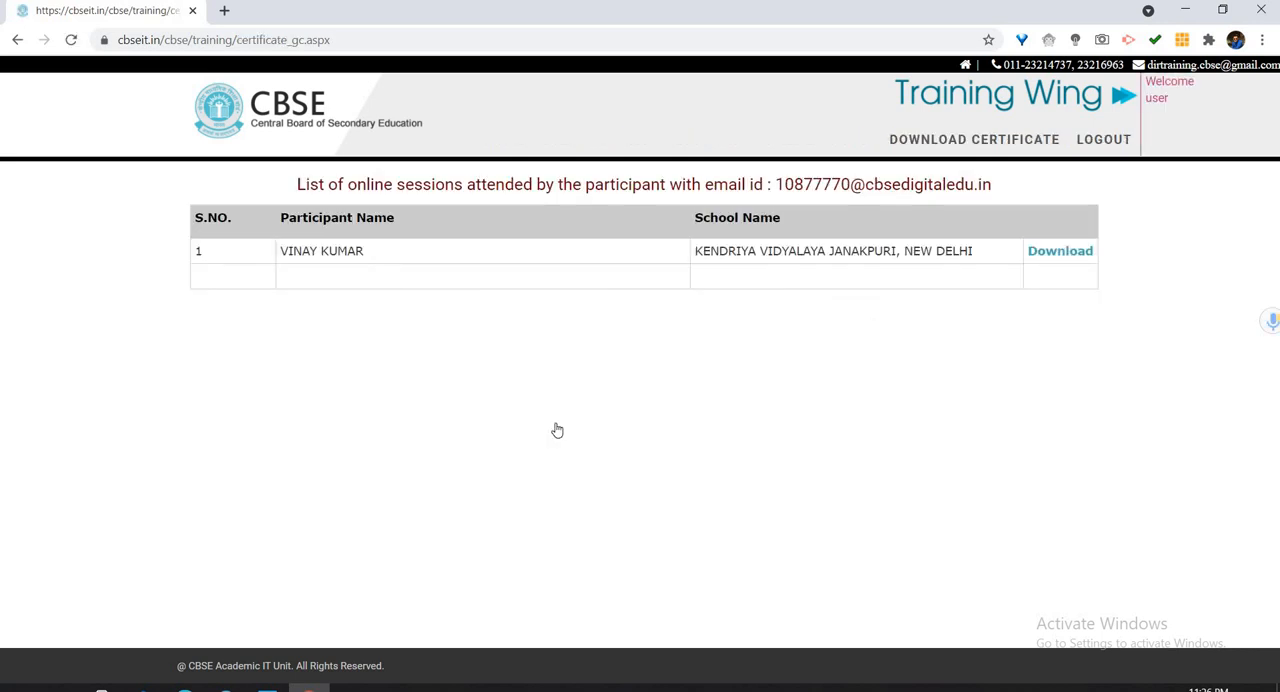
mouse_move(930, 235)
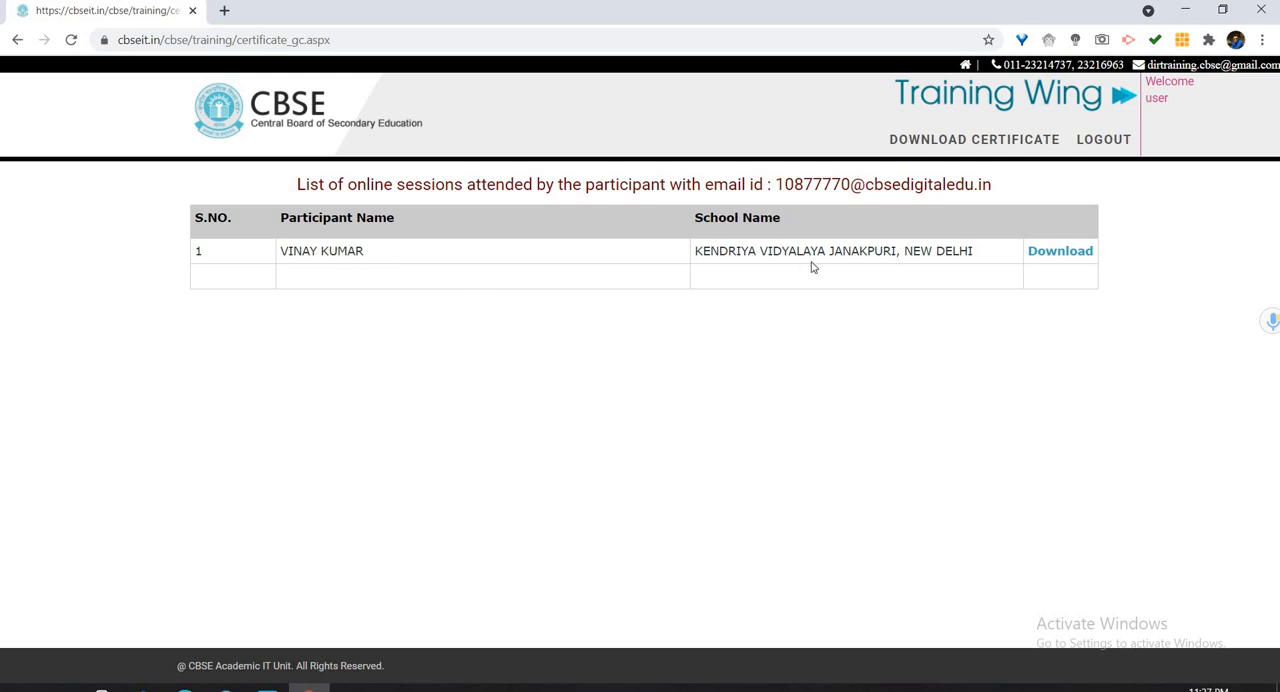
mouse_move(1074, 266)
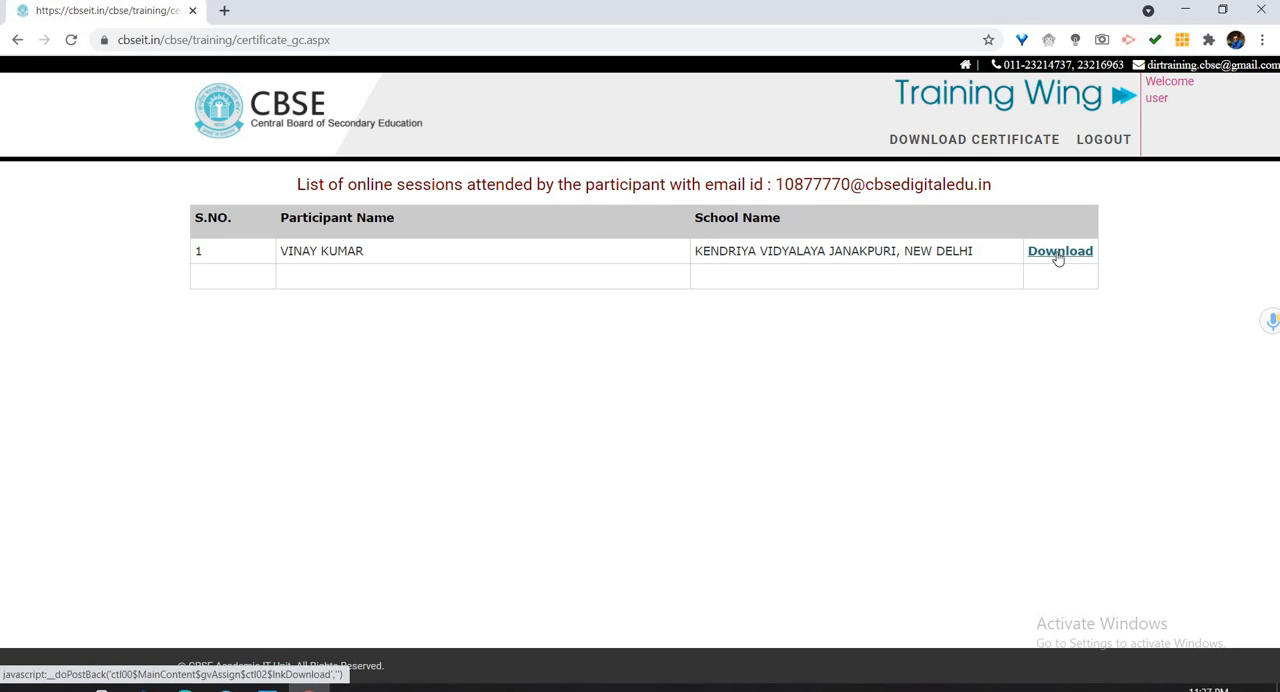
left_click(1059, 251)
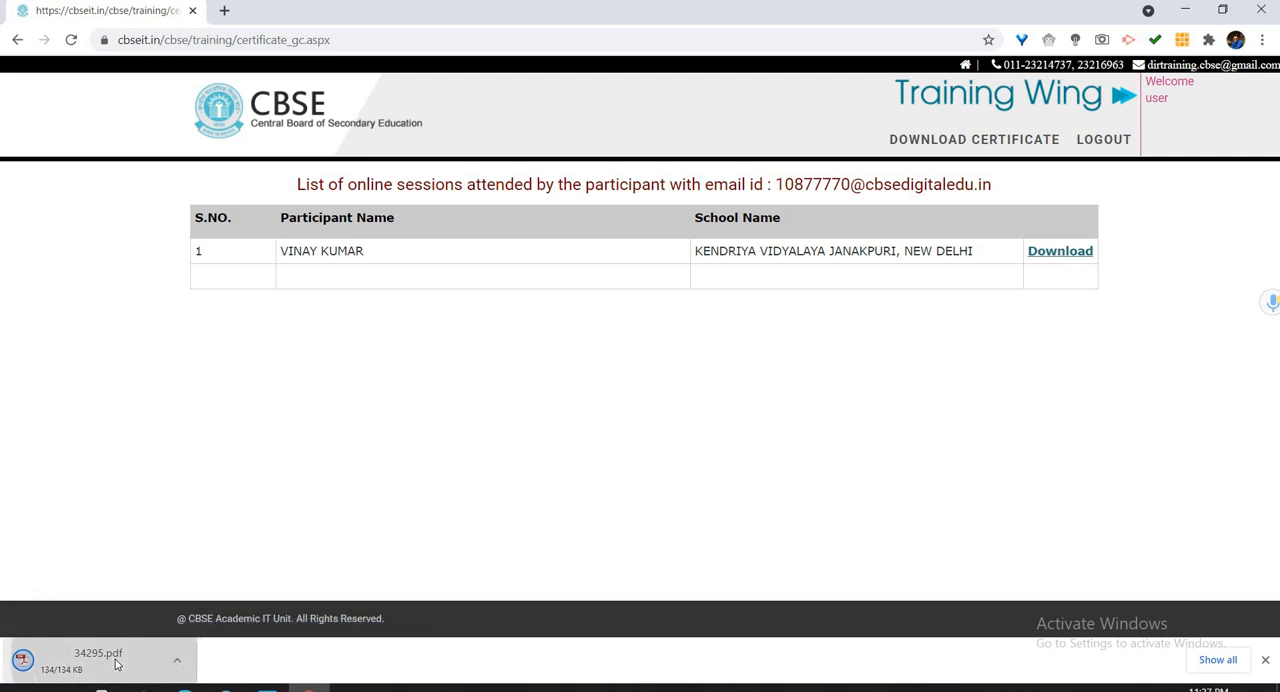
Step: Open 34295.pdf from the download bar in Chrome's PDF viewer
left_click(98, 660)
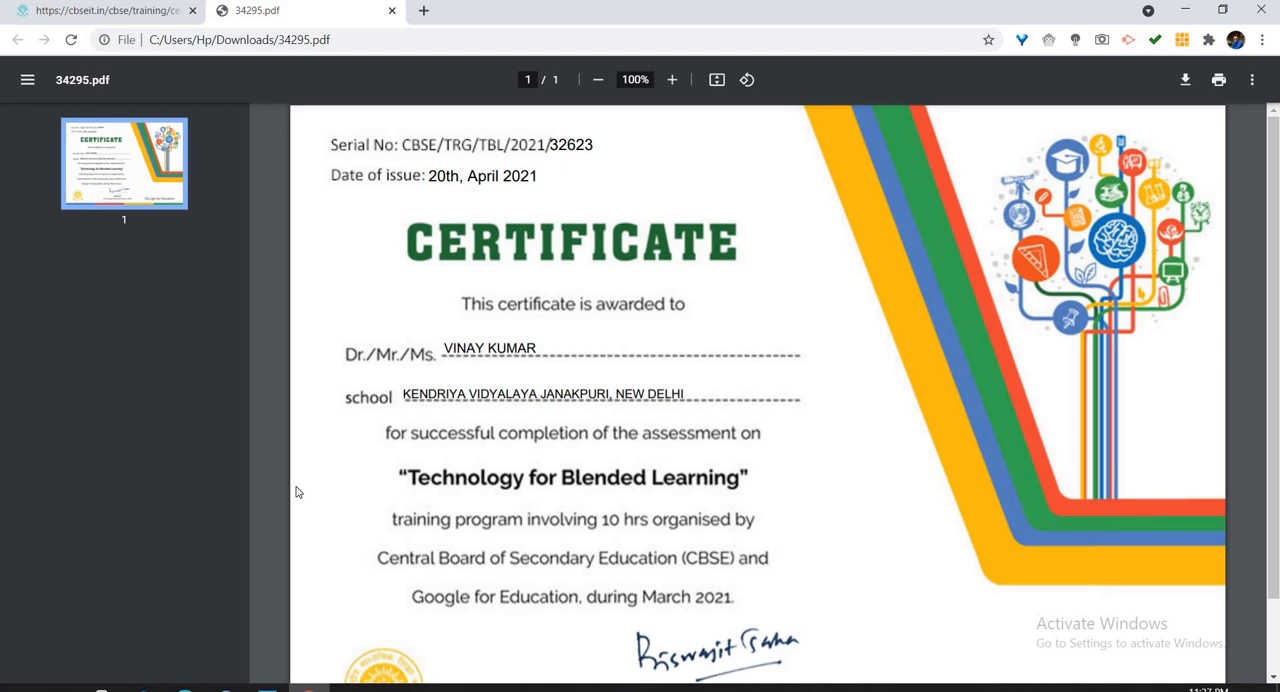
mouse_move(287, 525)
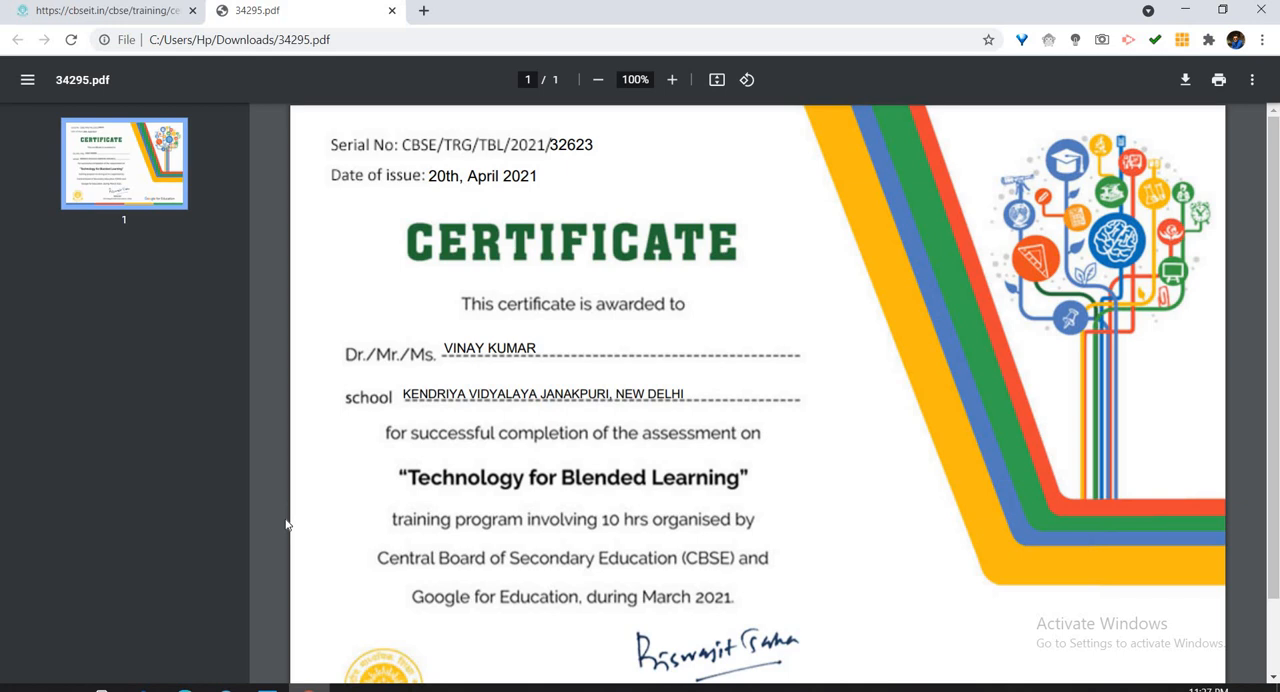
mouse_move(302, 480)
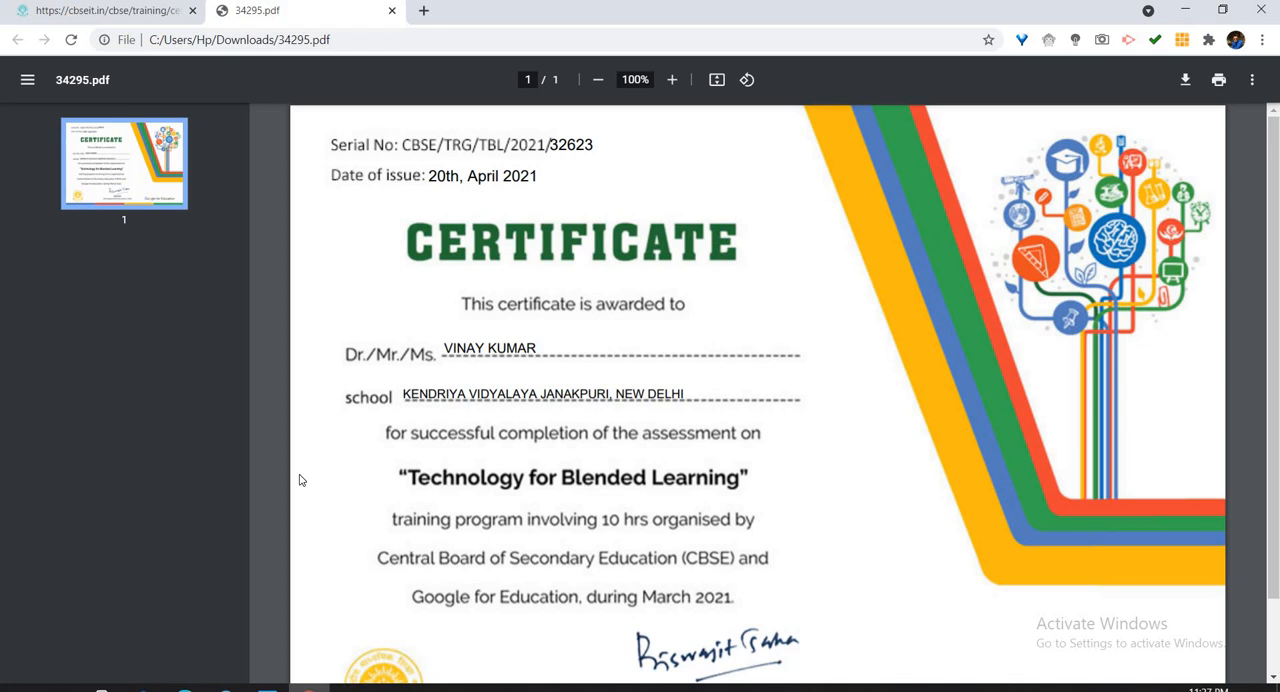
mouse_move(200, 315)
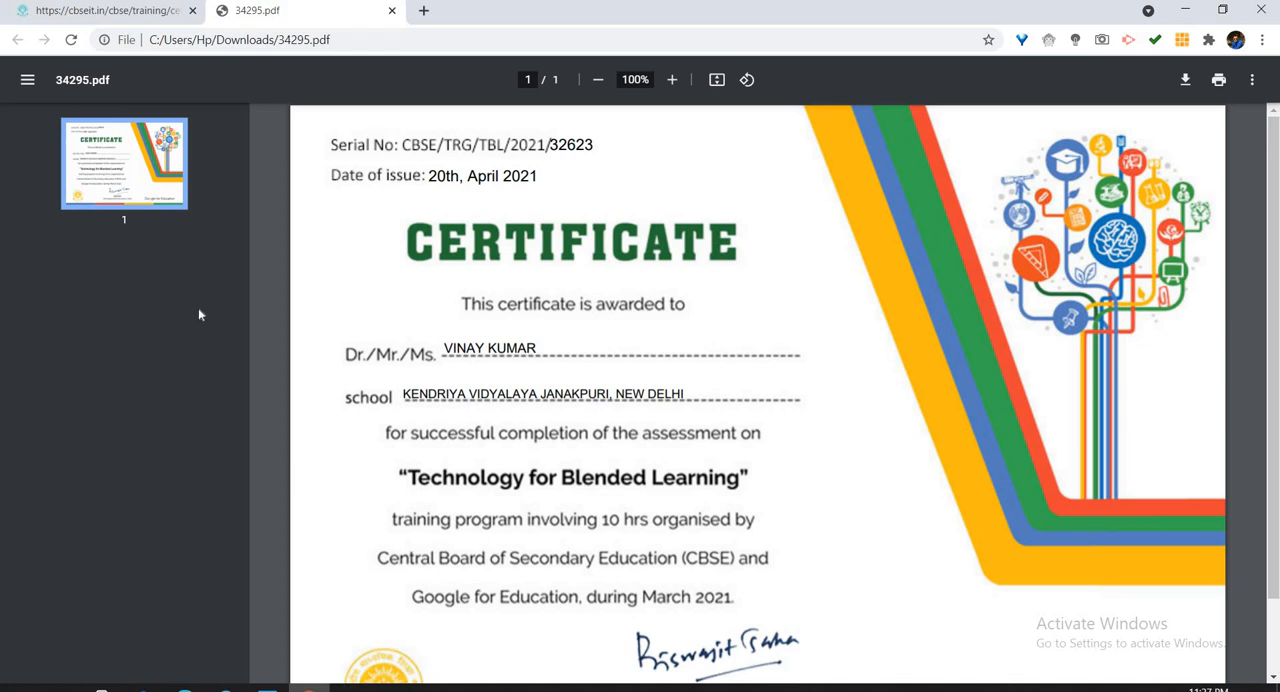
mouse_move(369, 70)
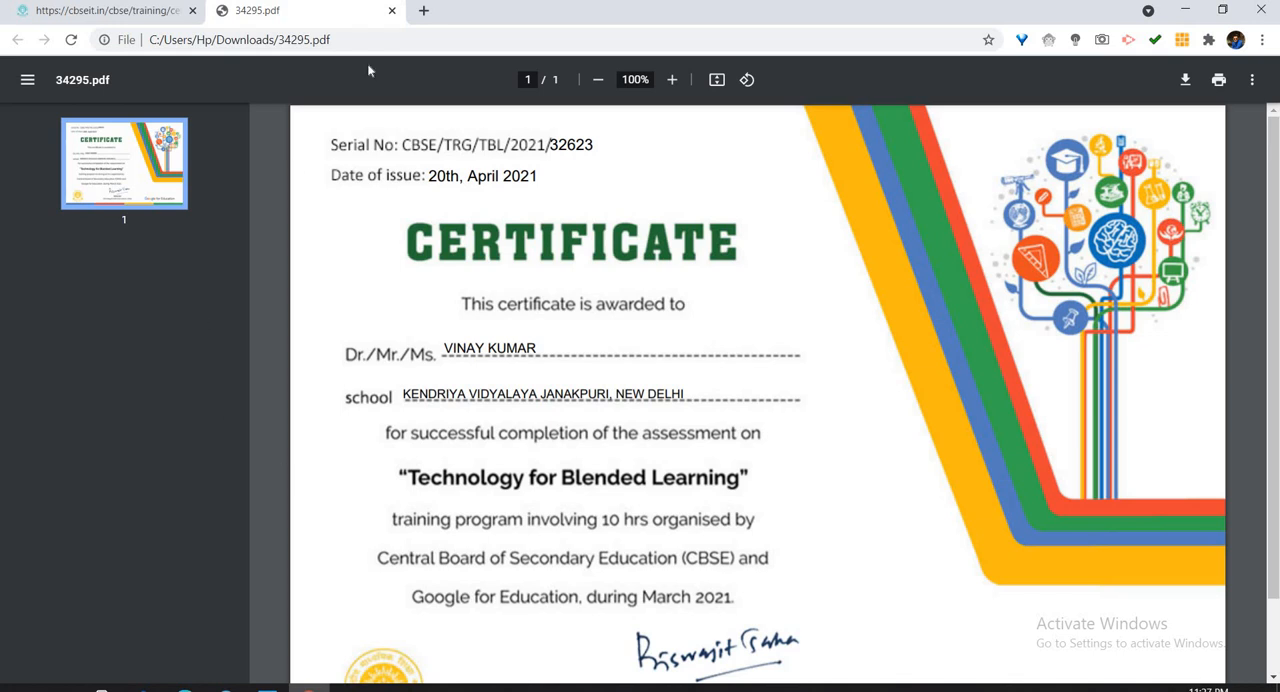
mouse_move(332, 306)
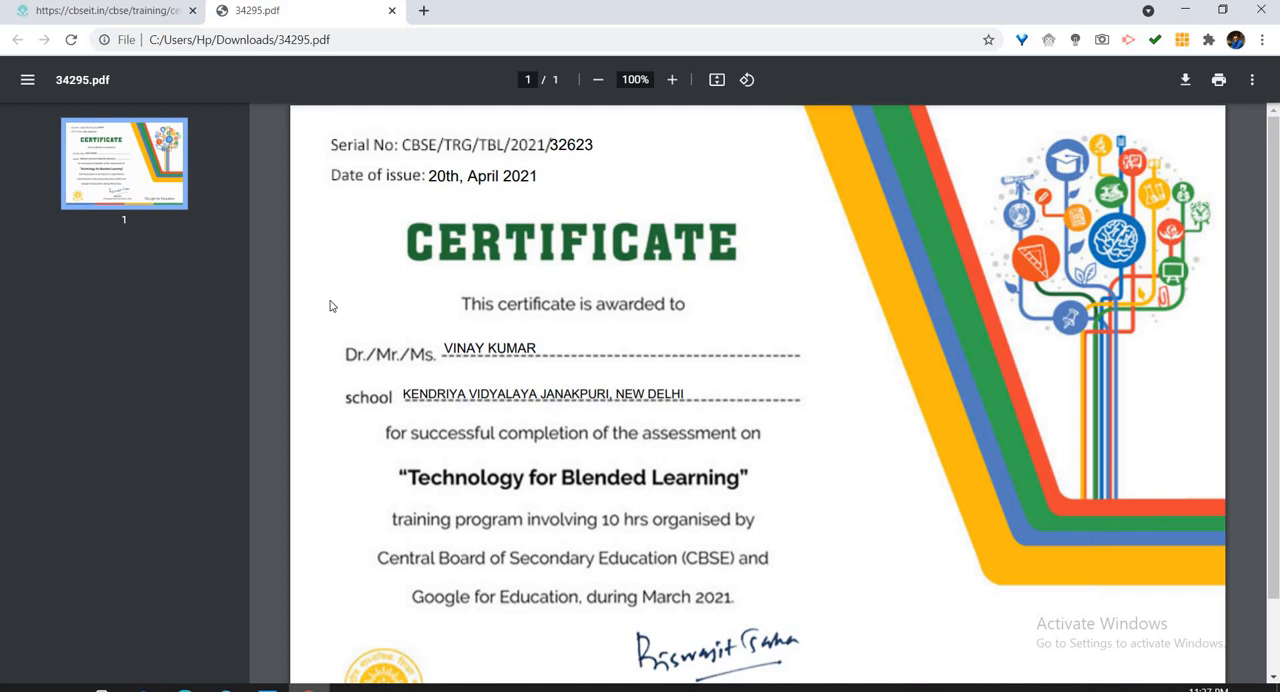